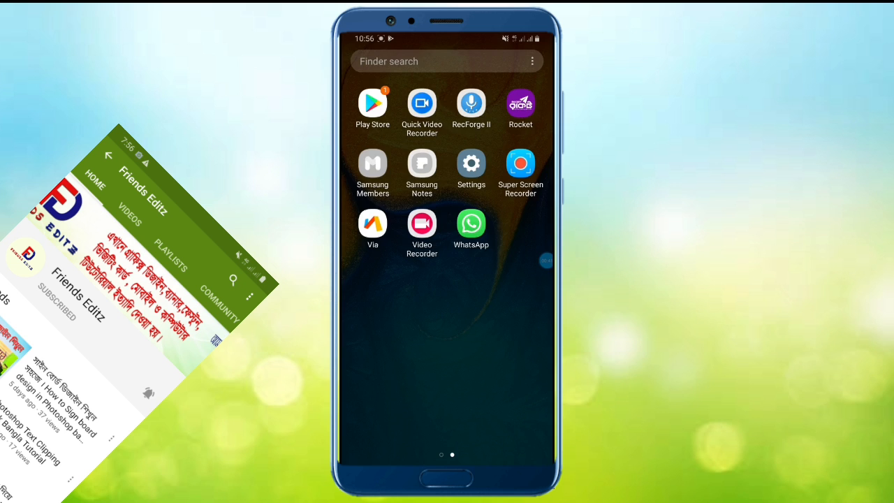
- Launch Google Play from the app drawer and begin a search for PixelLab
click(372, 104)
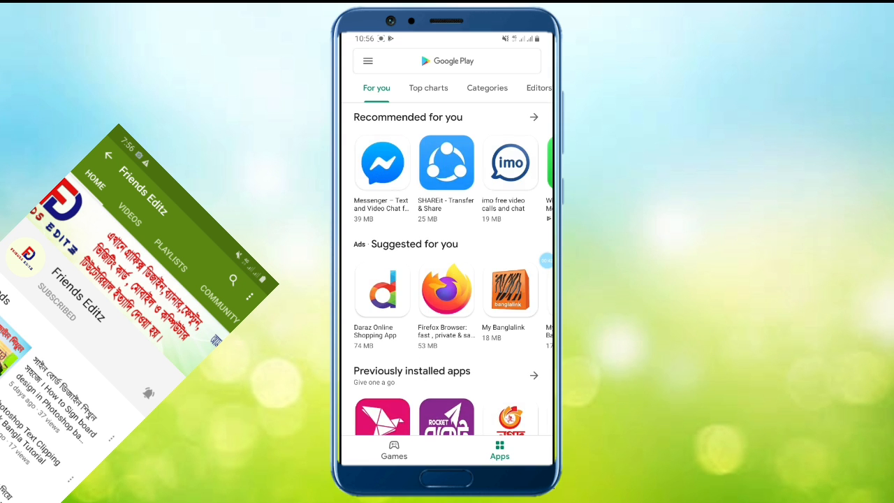
click(446, 61)
text(Piexll)
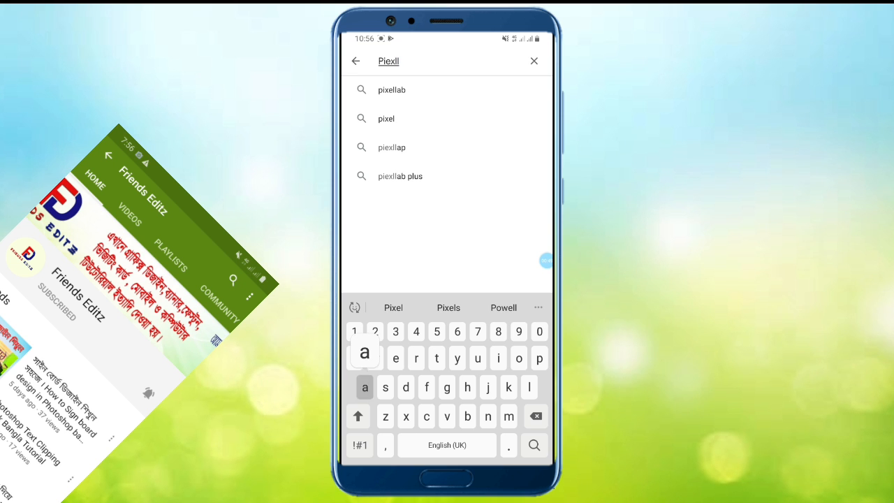
- Search 'pixellab' and install the PixelLab app from its listing
click(391, 89)
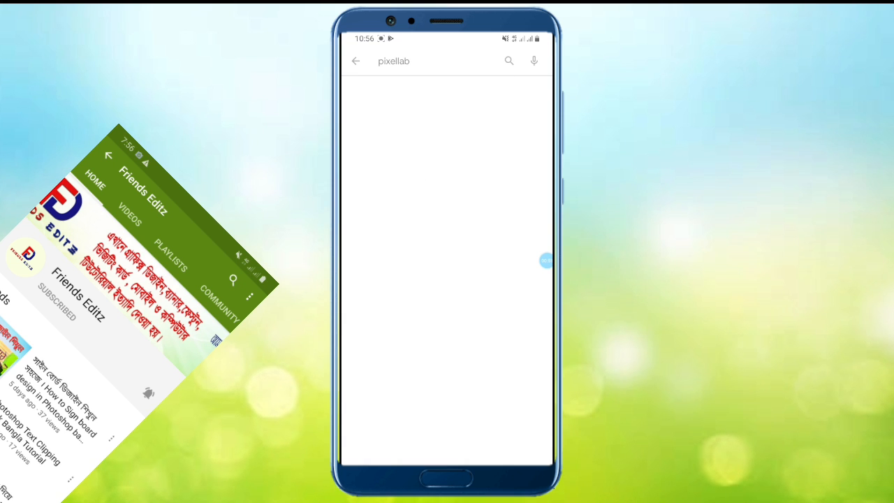
click(509, 61)
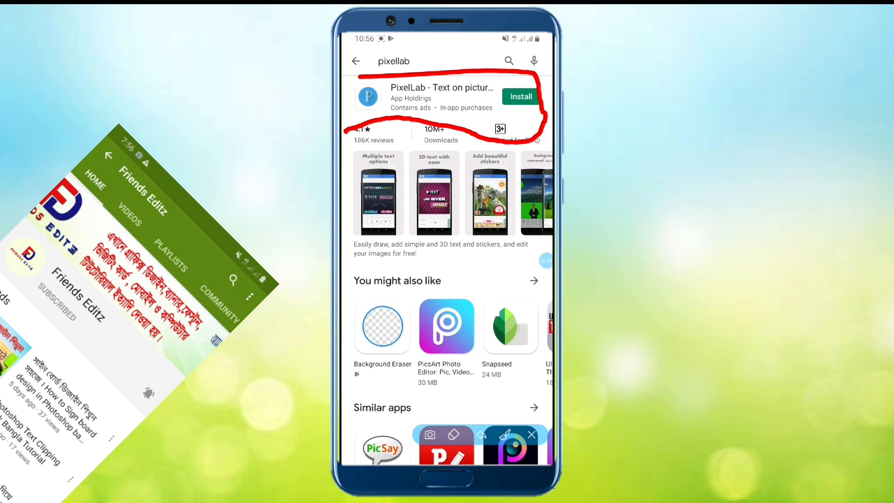
click(521, 96)
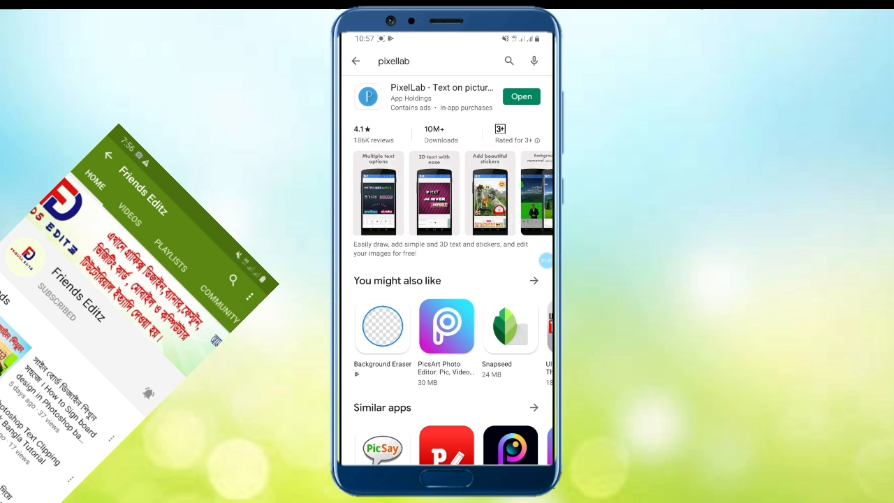
- Go back to the store and start searching for 'background eraser'
click(355, 60)
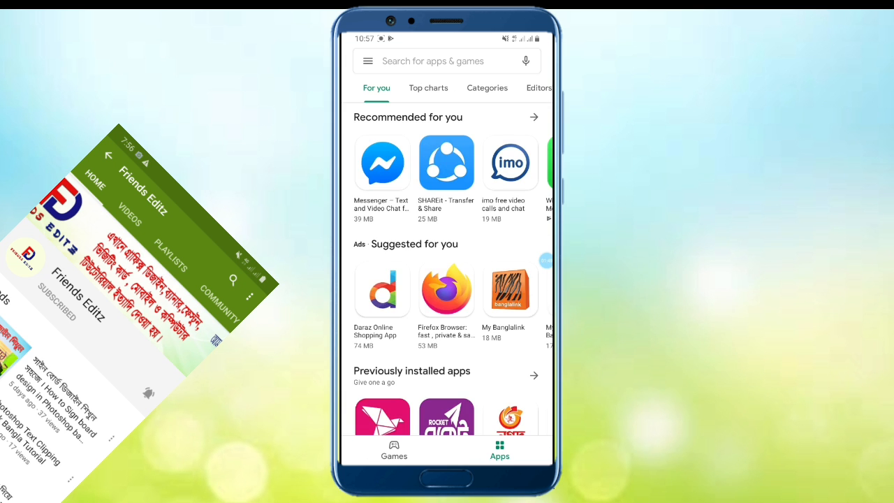
text(ba)
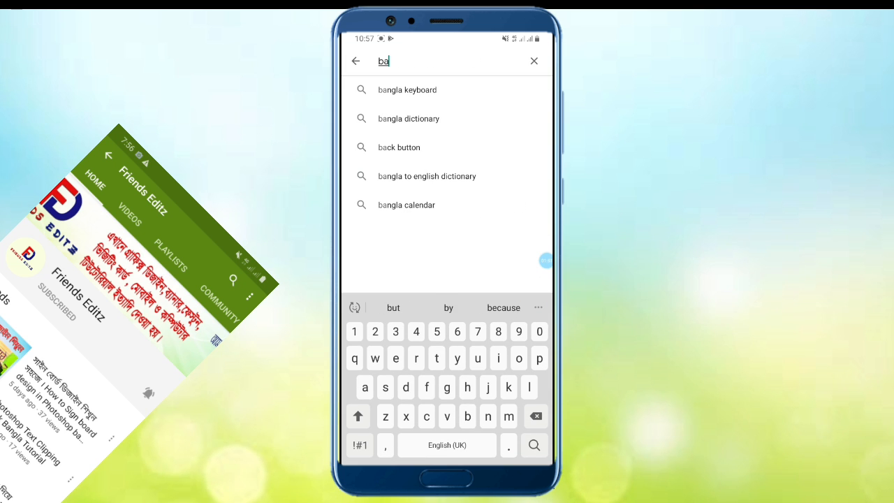
text(ckground eraser)
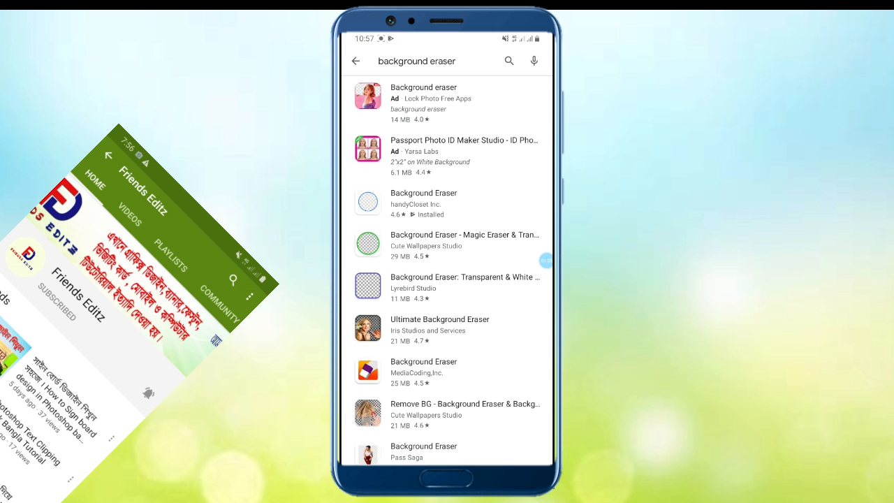
- Confirm handyCloset's Background Eraser is installed, then return to the app drawer
click(424, 203)
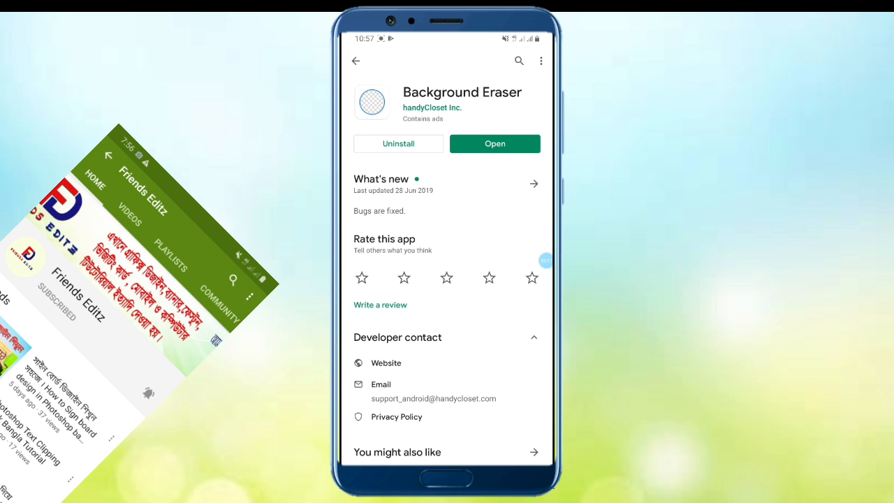
click(355, 60)
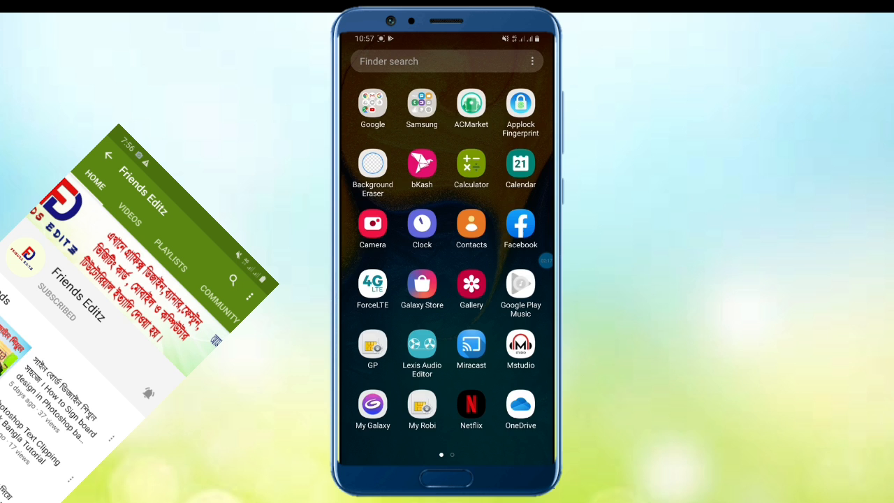
- Swipe through app drawer pages to find the Background Eraser and PixelLab icons
scroll(left, 3)
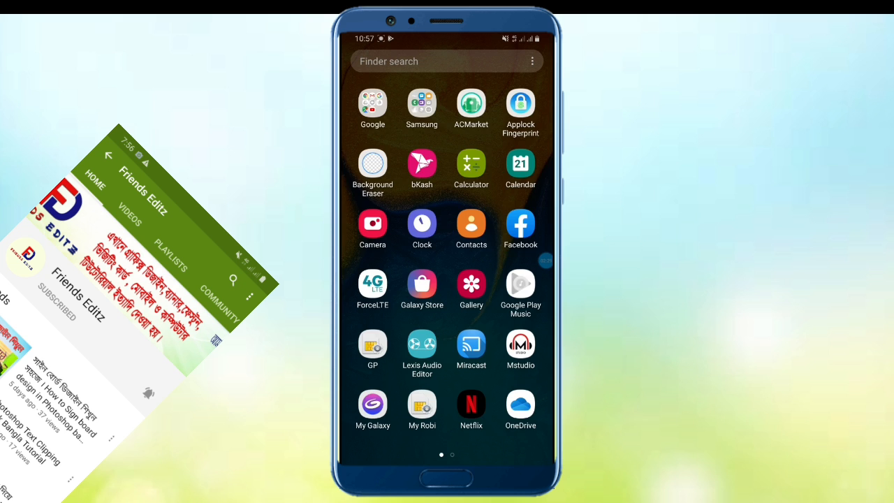
scroll(left, 3)
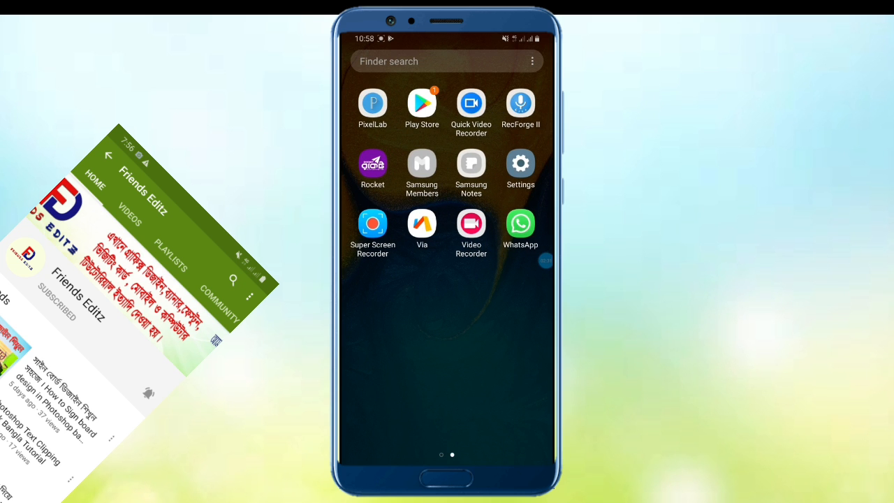